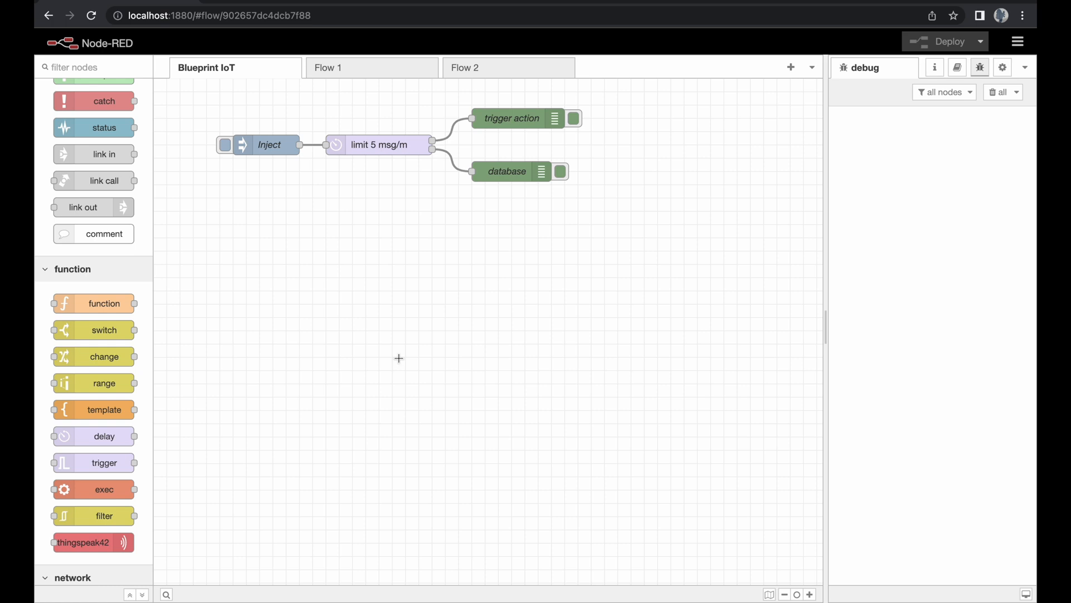
mouse_move(308, 348)
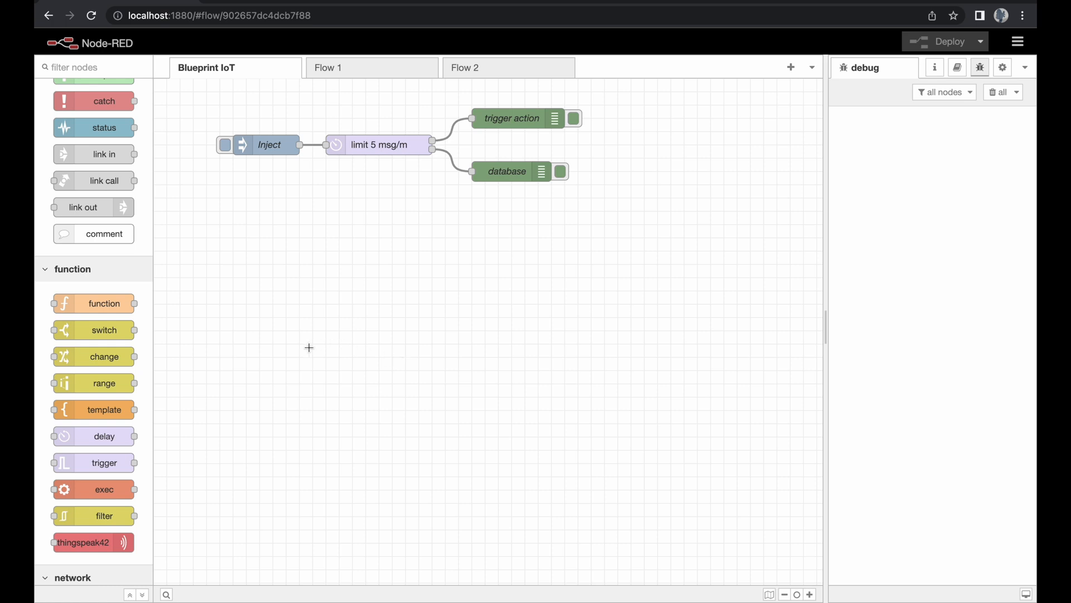
mouse_move(114, 330)
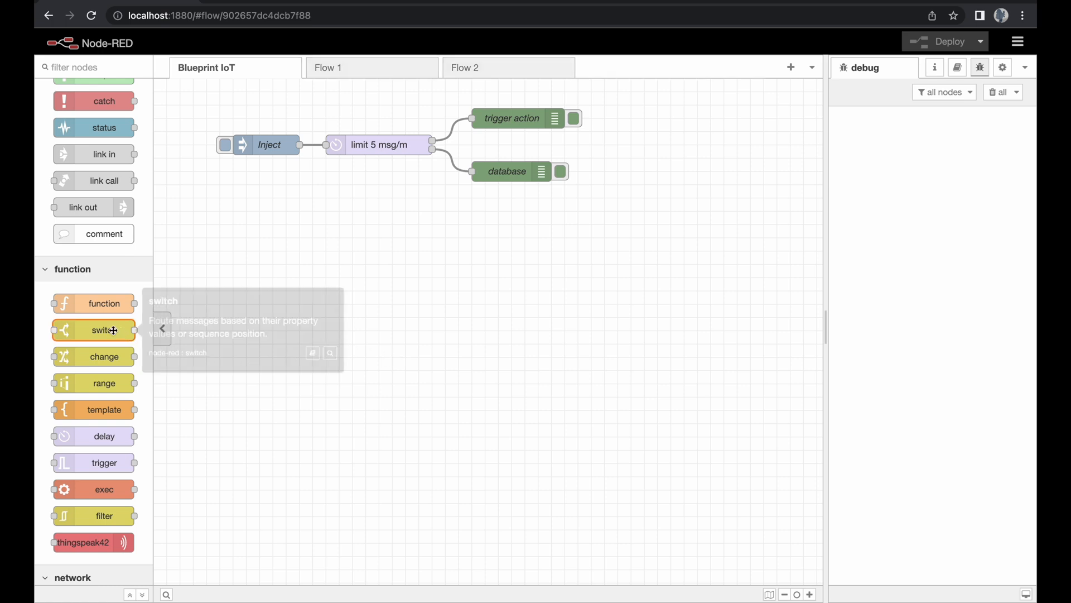
Step: Place a switch node on the flow below the inject and rate-limit nodes
drag(104, 329, 386, 303)
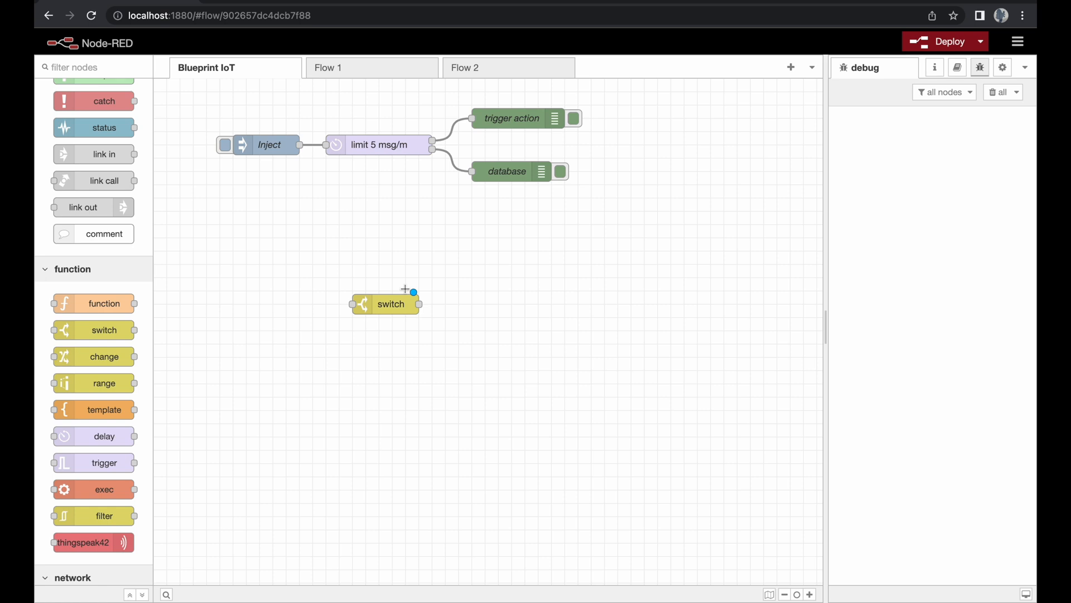
mouse_move(385, 280)
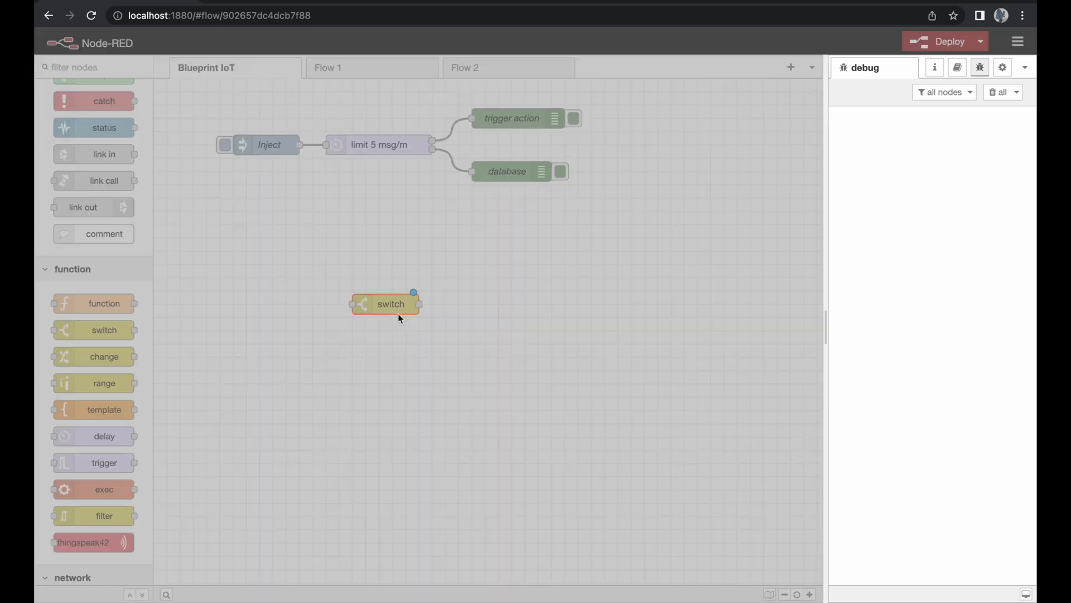
Step: Set the switch node's first rule to msg.payload == number 5
double_click(390, 303)
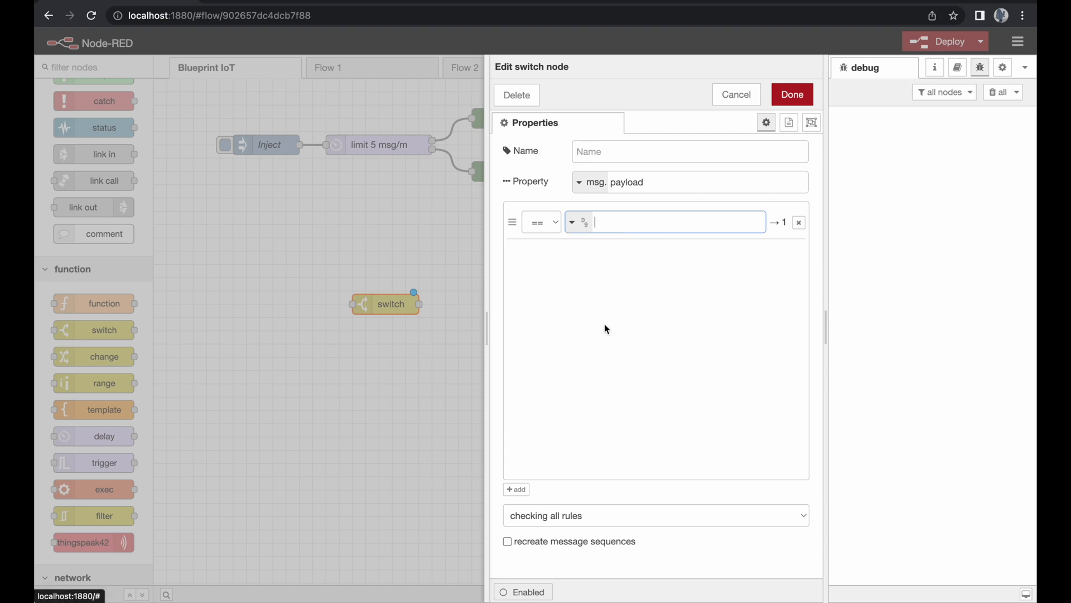
text(5)
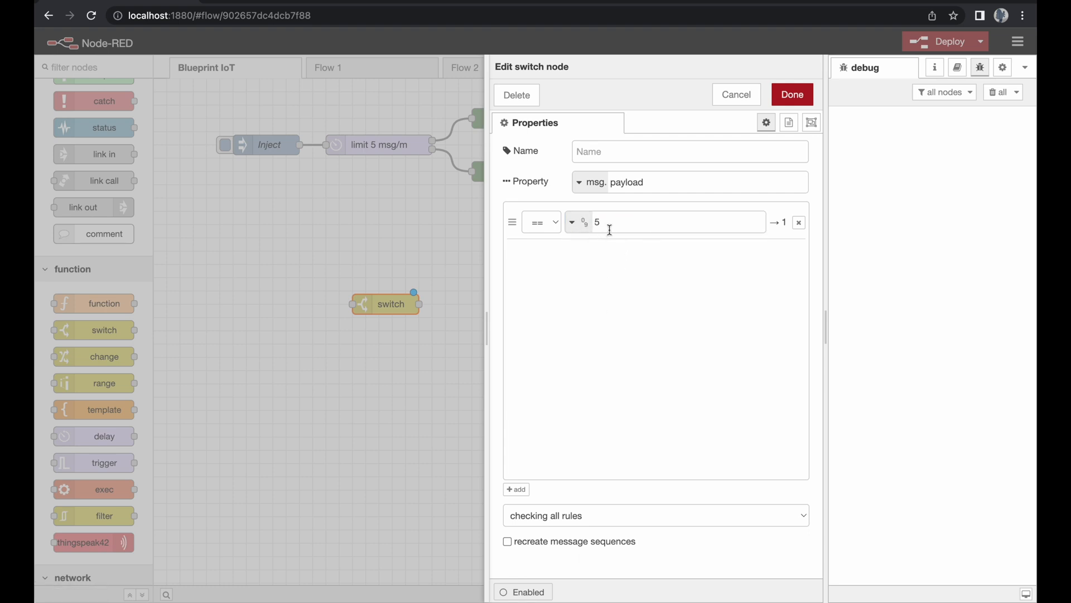
mouse_move(778, 235)
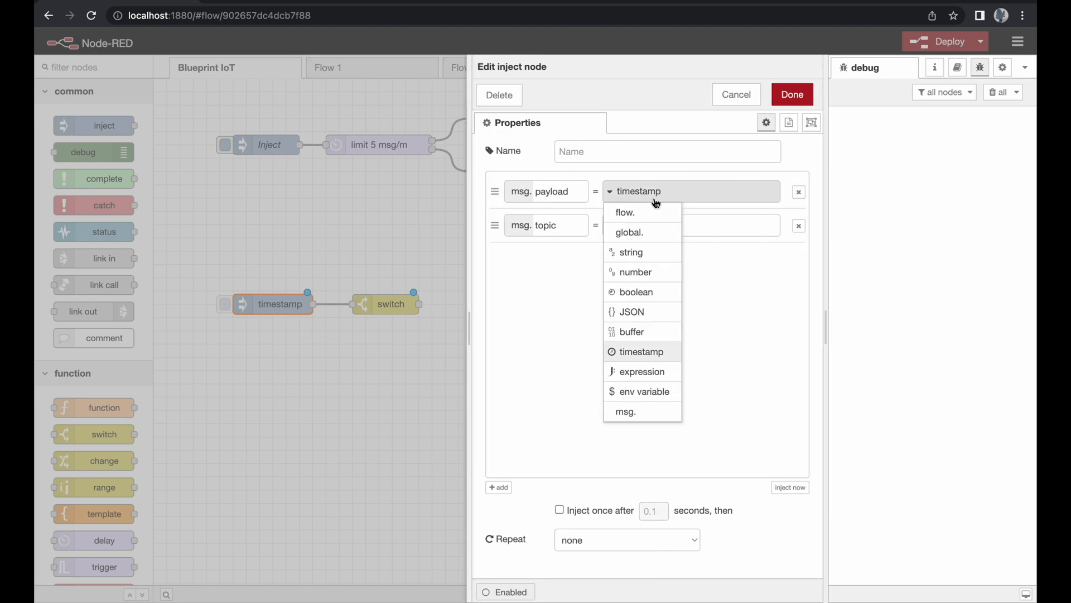
Step: Configure inject nodes '1' and '5' with numeric payloads 1 and 5, both feeding the switch
click(636, 271)
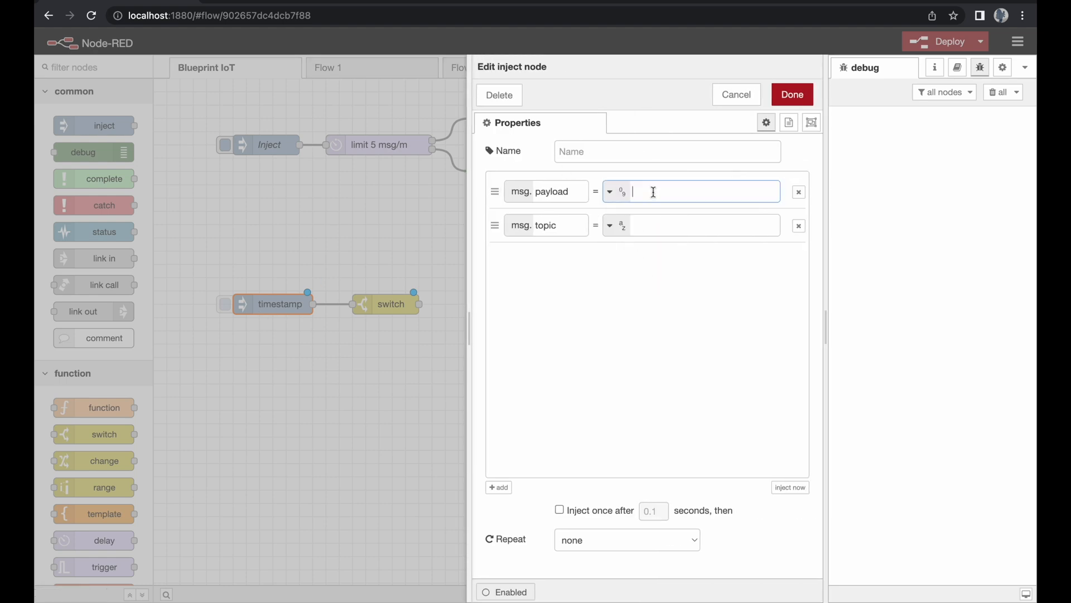
text(1)
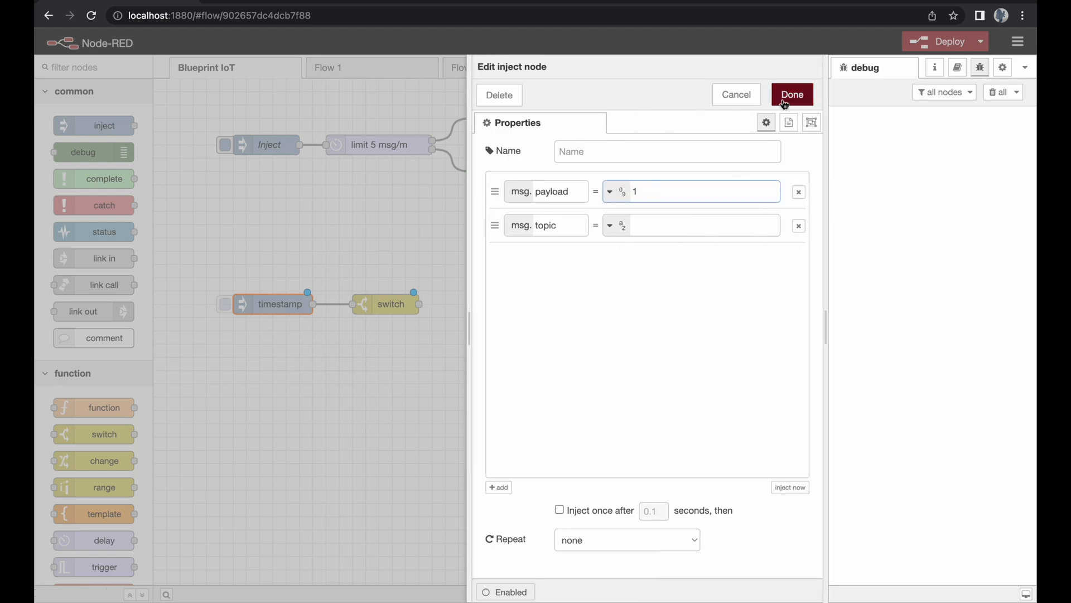
text(1)
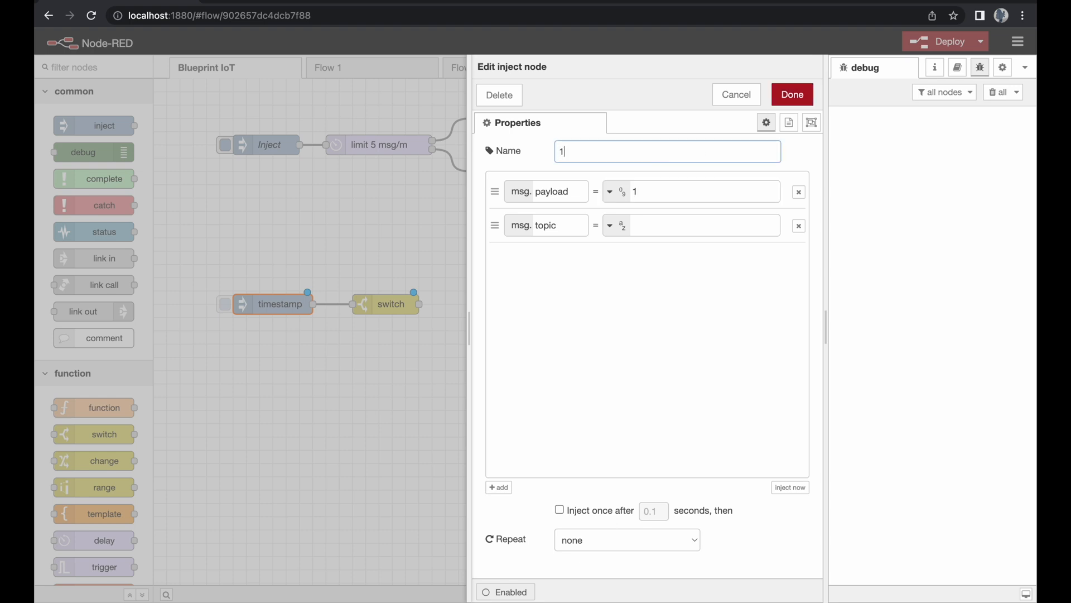
click(792, 94)
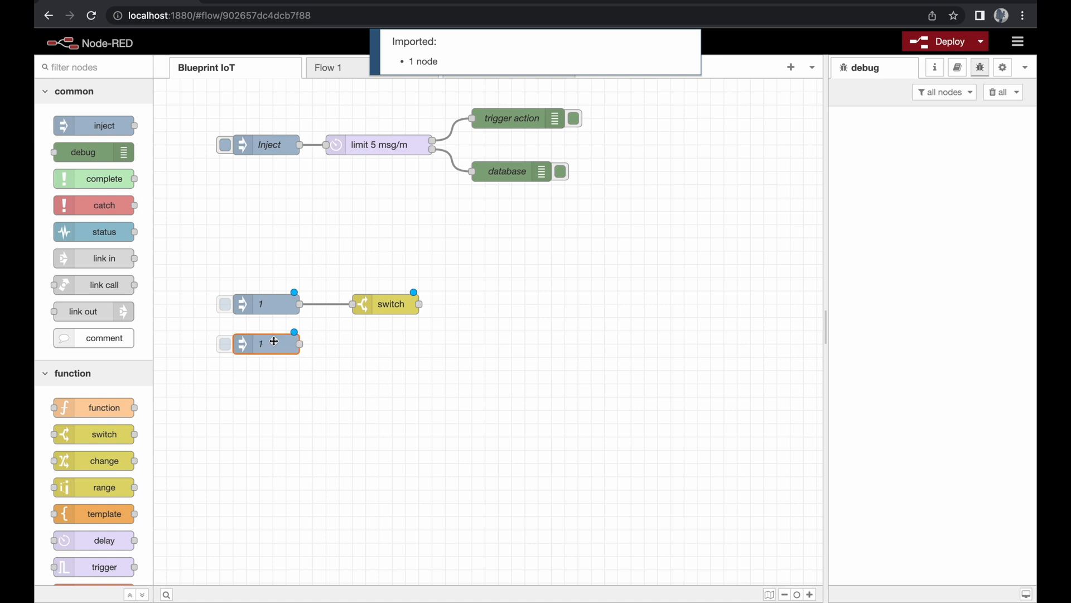
double_click(273, 342)
text(5)
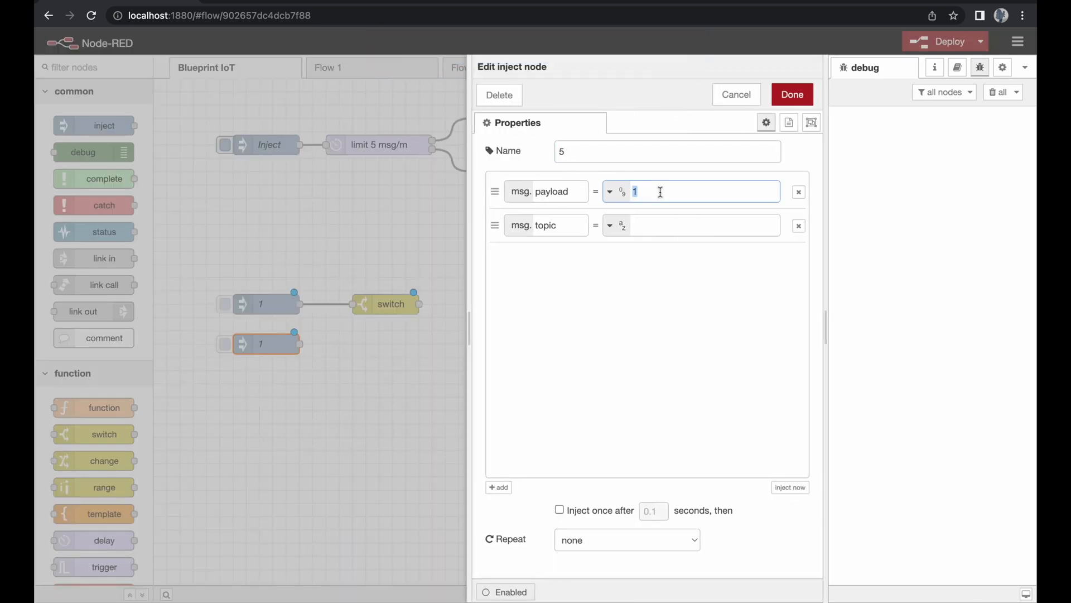
click(792, 94)
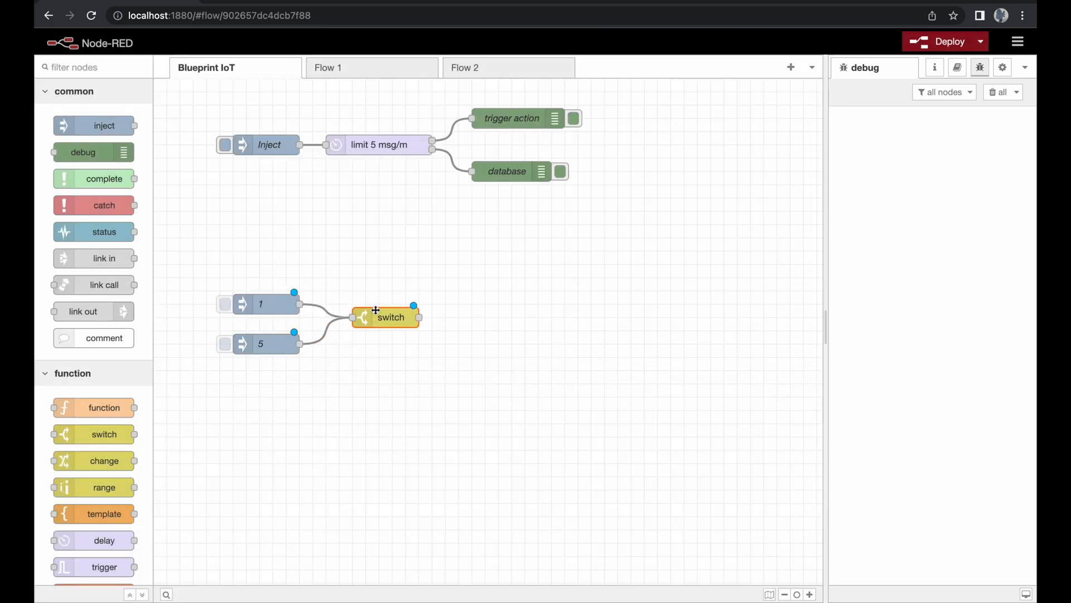
Step: Add a 'debug 1' node wired to the switch node's output
drag(386, 316, 386, 330)
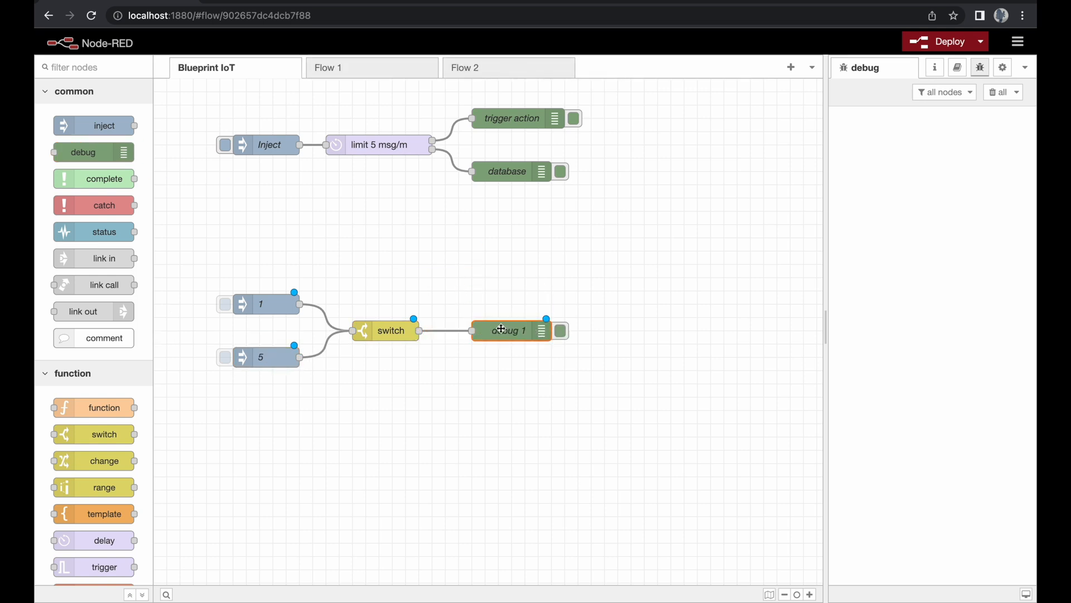
double_click(506, 331)
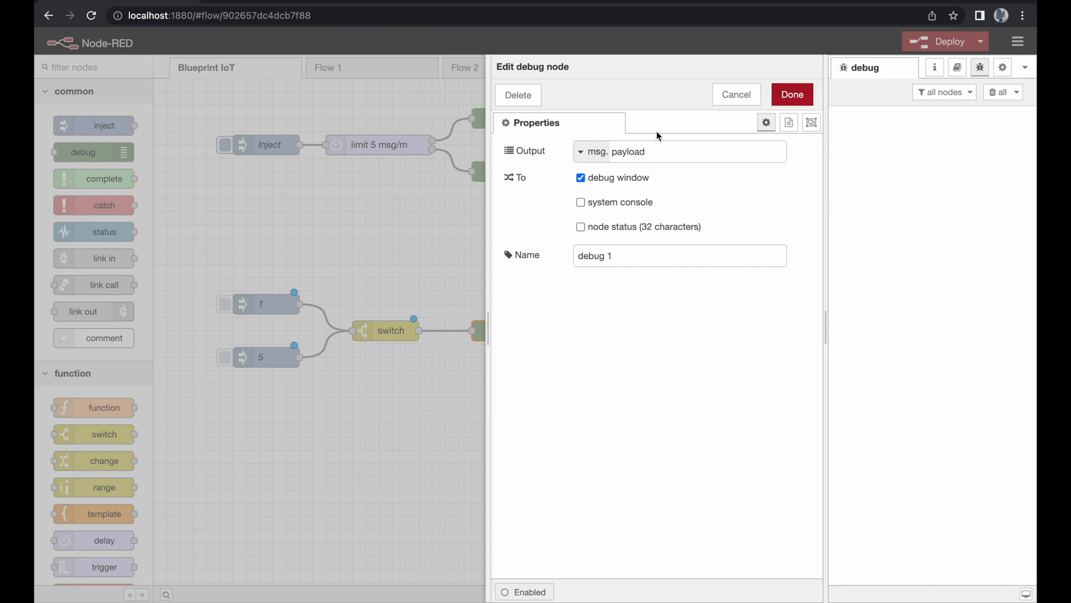
click(792, 94)
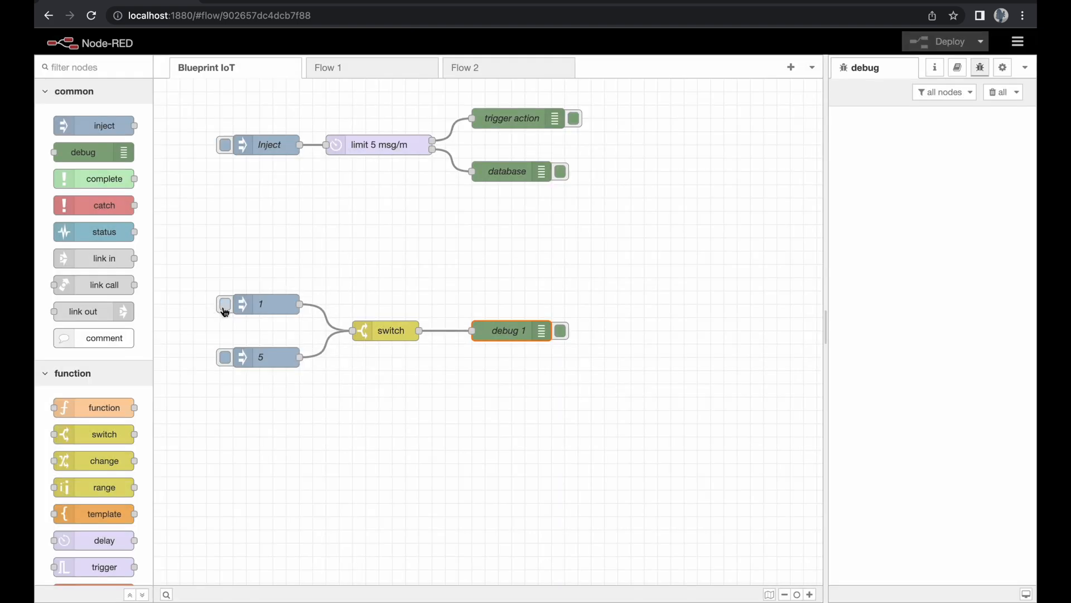
Step: Trigger inject nodes 1 and 5 and check debug 1 shows payload 5
click(224, 305)
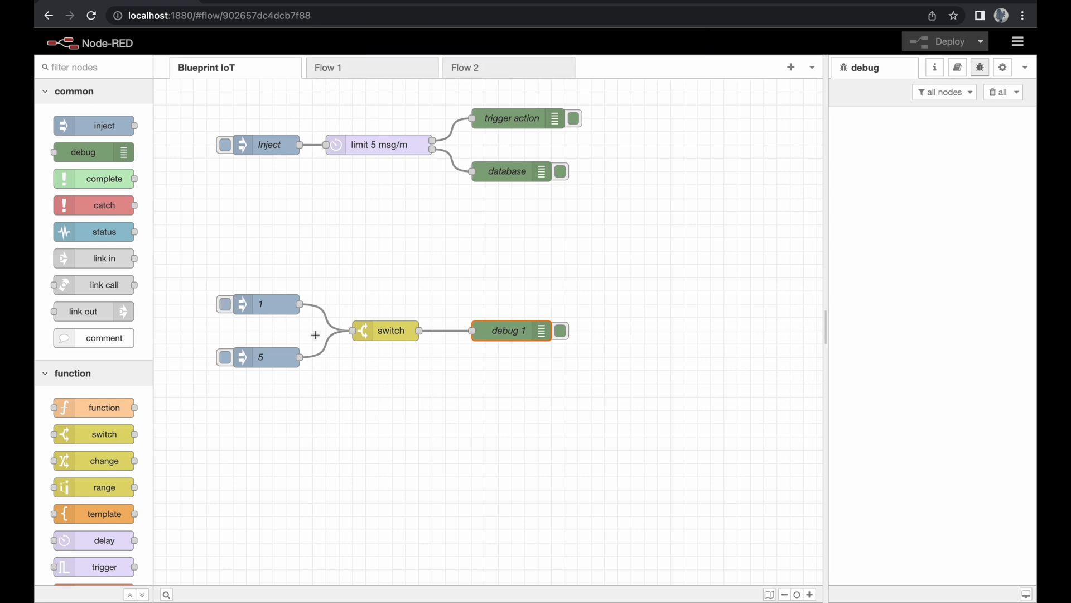
mouse_move(384, 332)
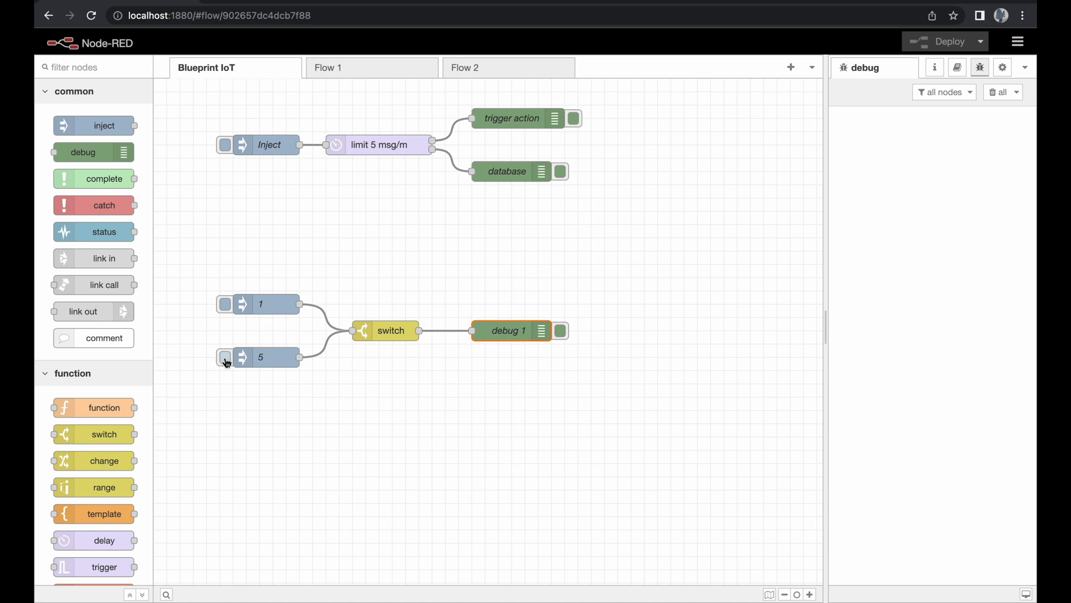
click(225, 357)
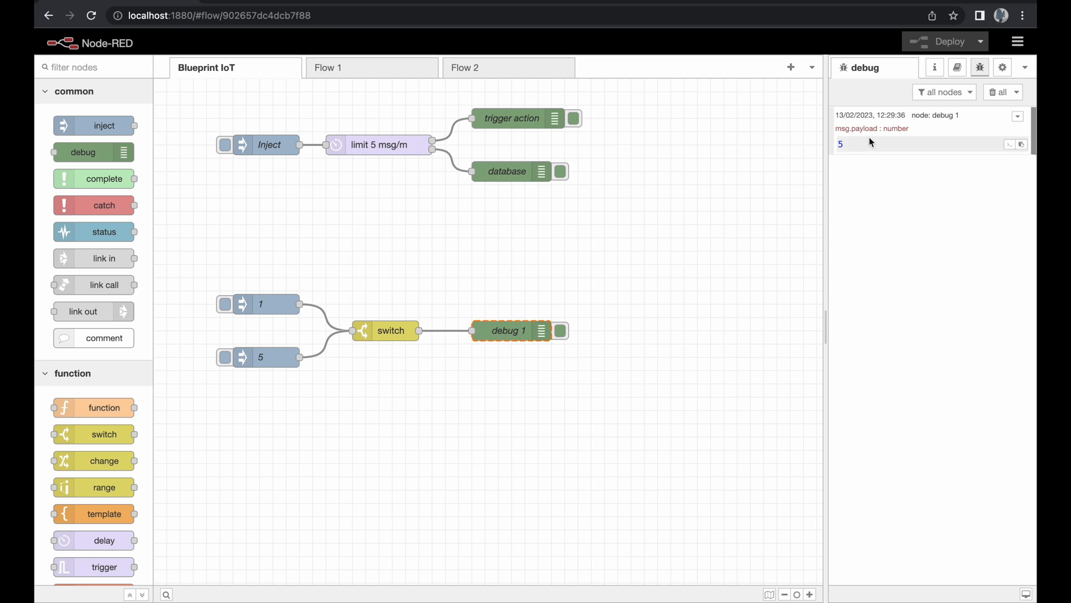
mouse_move(867, 151)
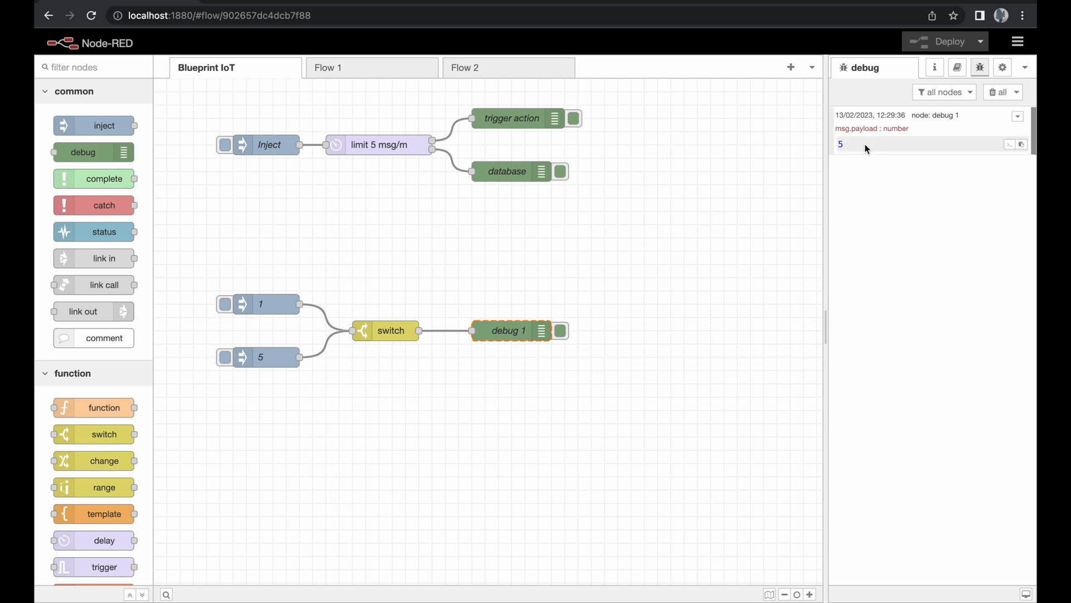
click(347, 307)
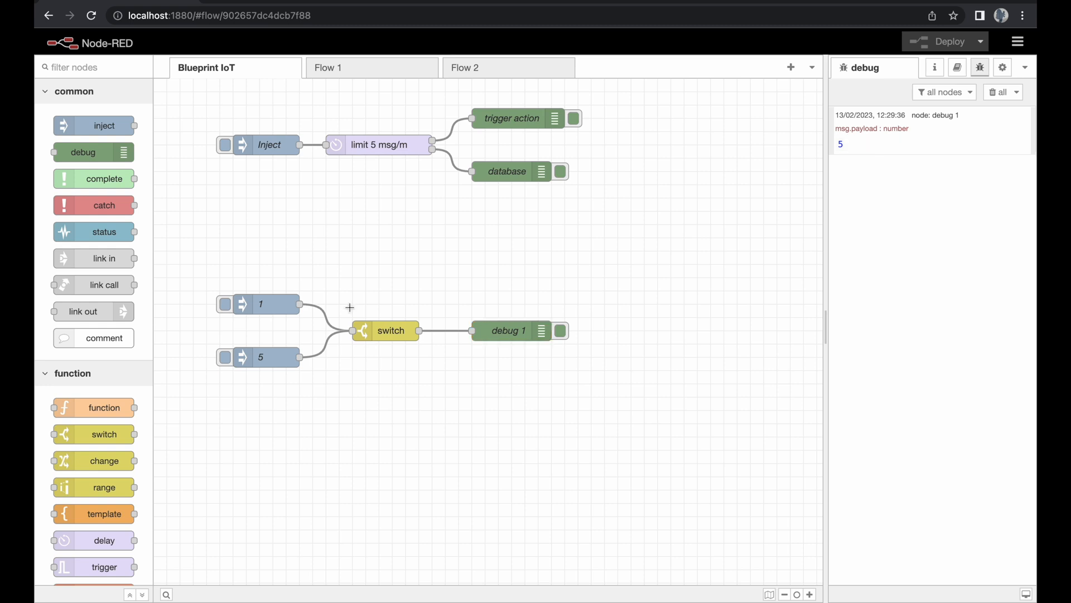
mouse_move(378, 332)
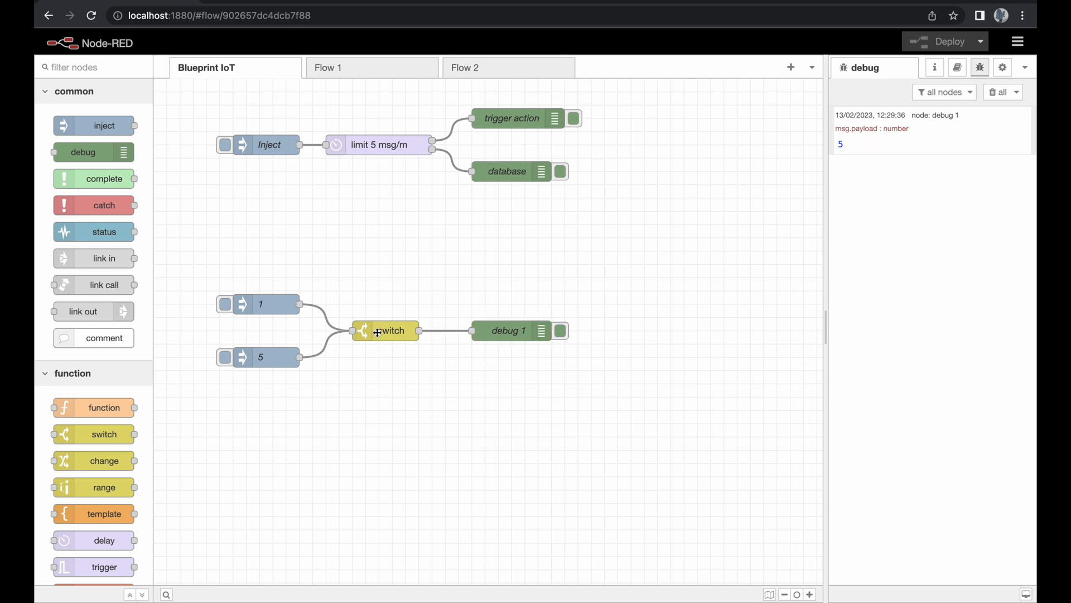
Step: Add a second == 1 rule to the switch node, giving it two outputs
double_click(386, 330)
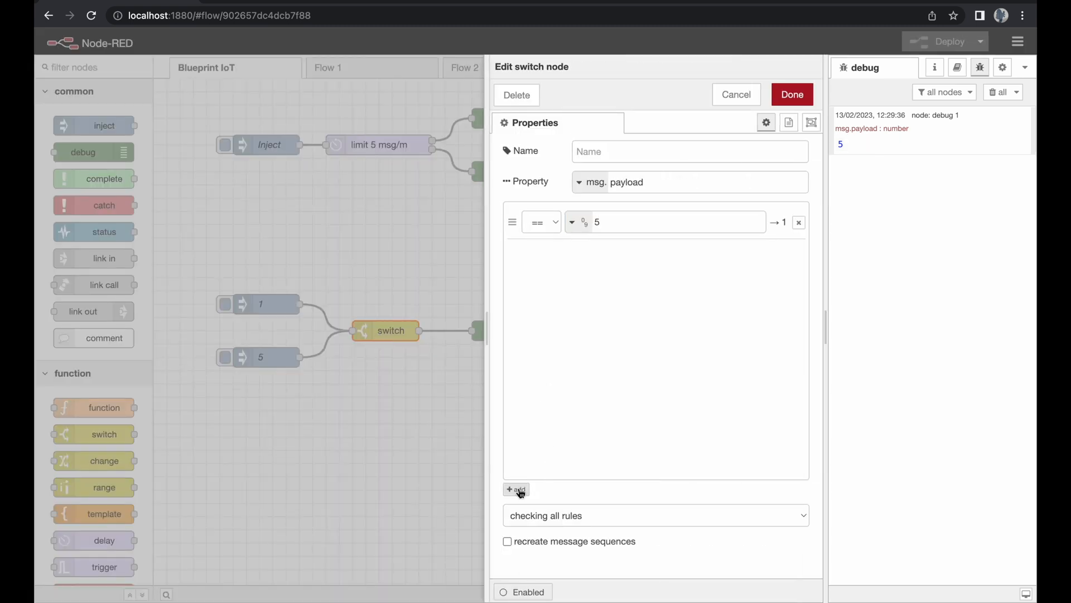
click(516, 490)
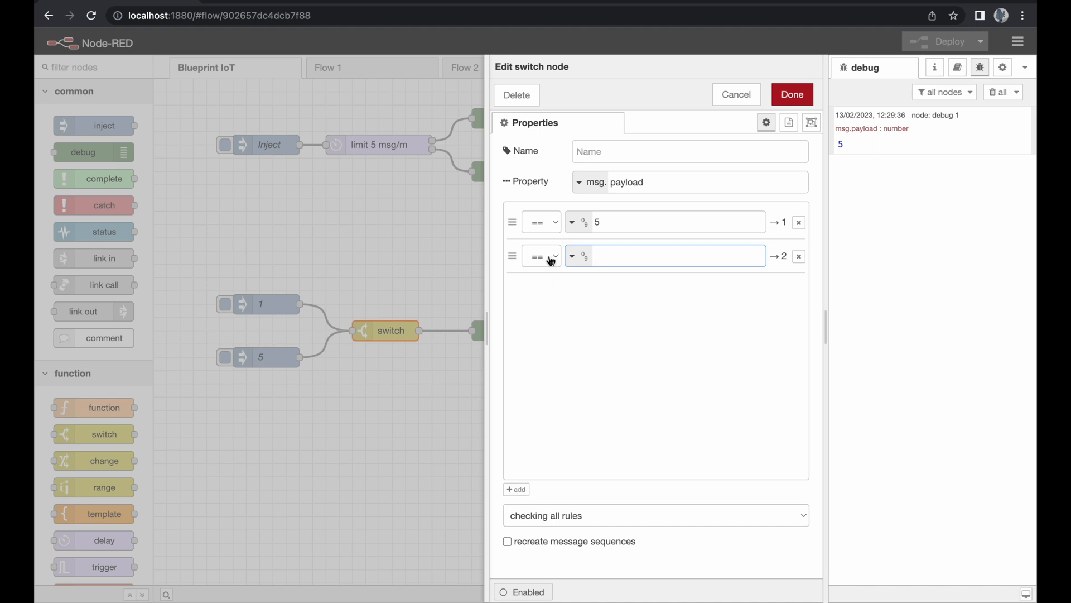
text(1)
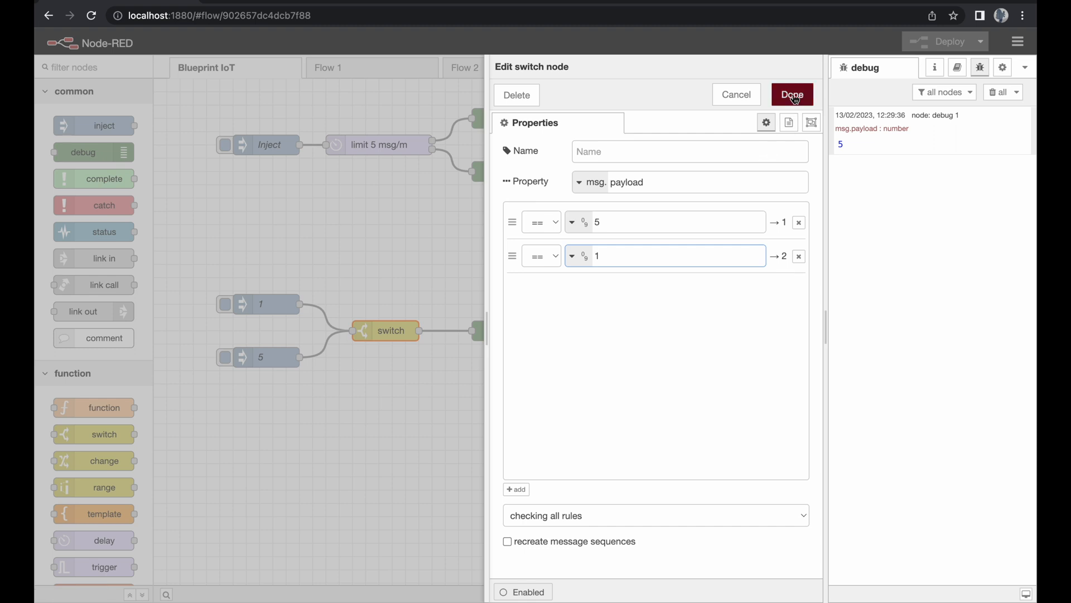
click(791, 94)
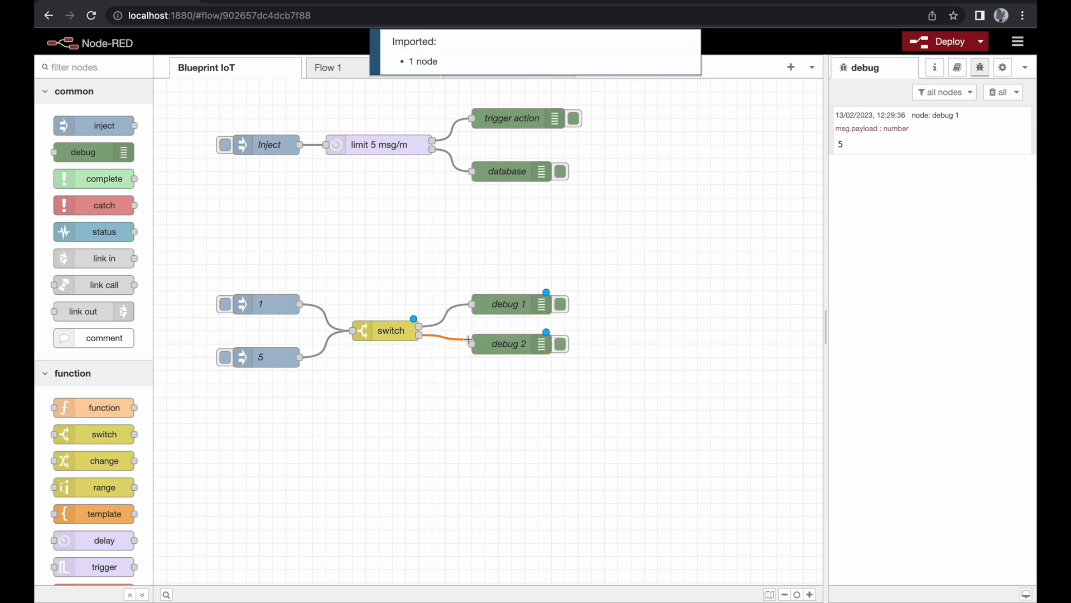
Step: Name the debug nodes 'message == 5' and 'message == 1', then review the switch rules
double_click(509, 304)
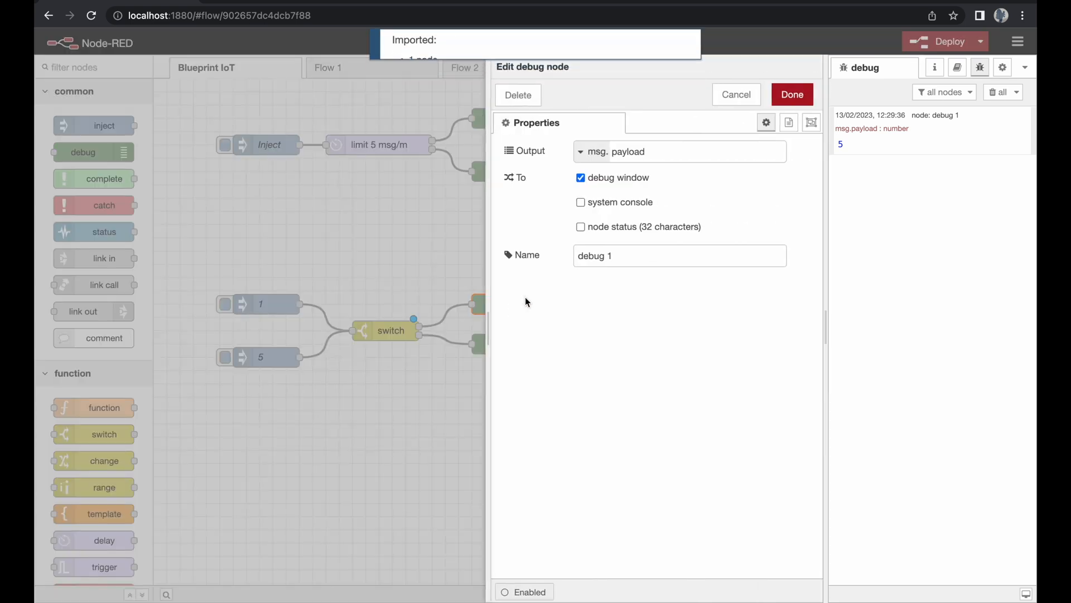
text(message == 5)
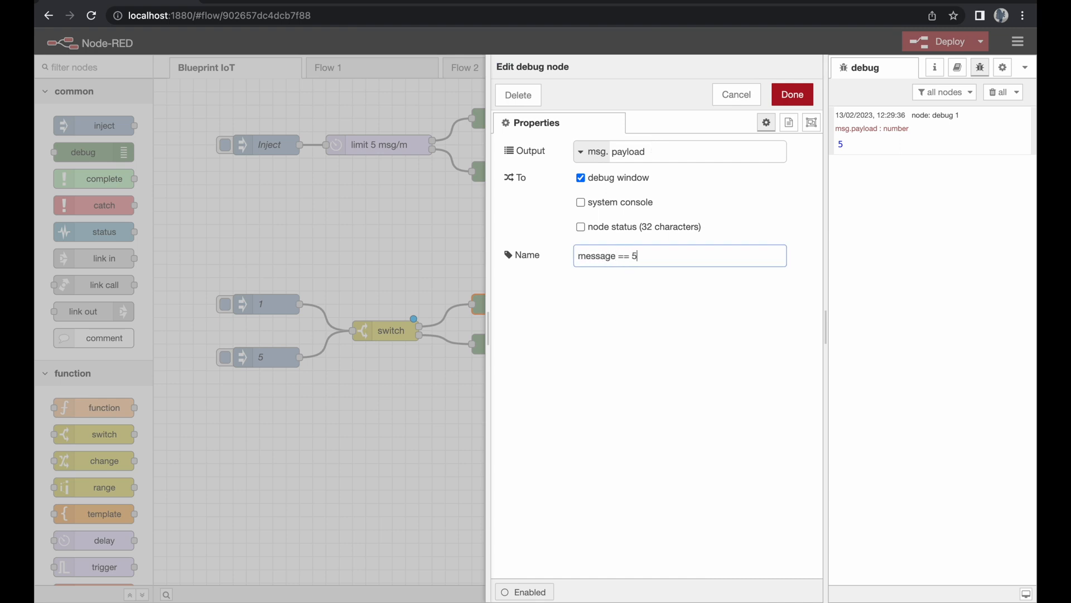
click(792, 94)
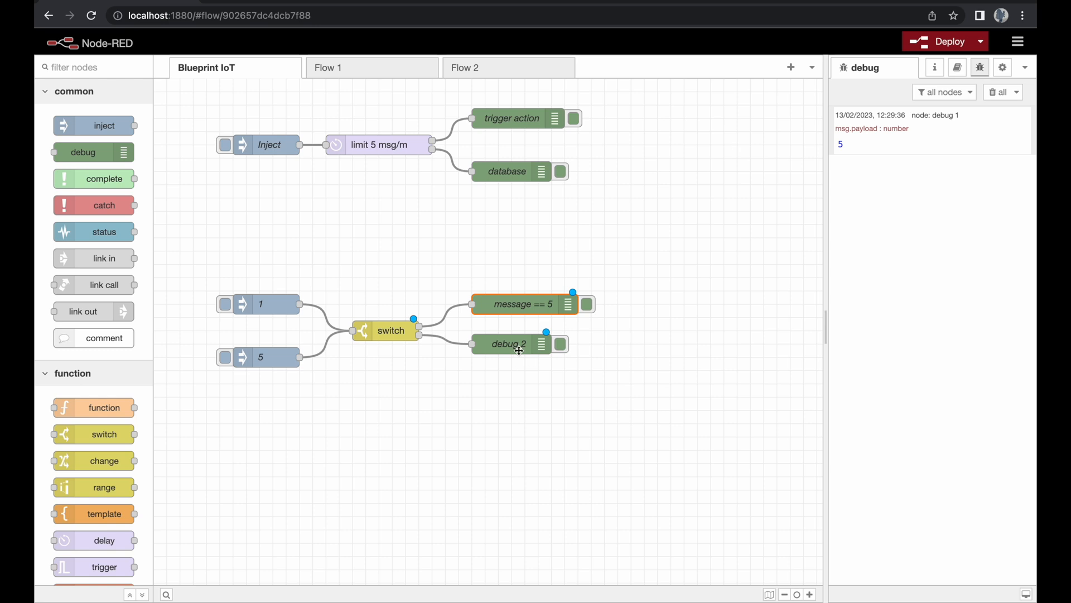
double_click(509, 343)
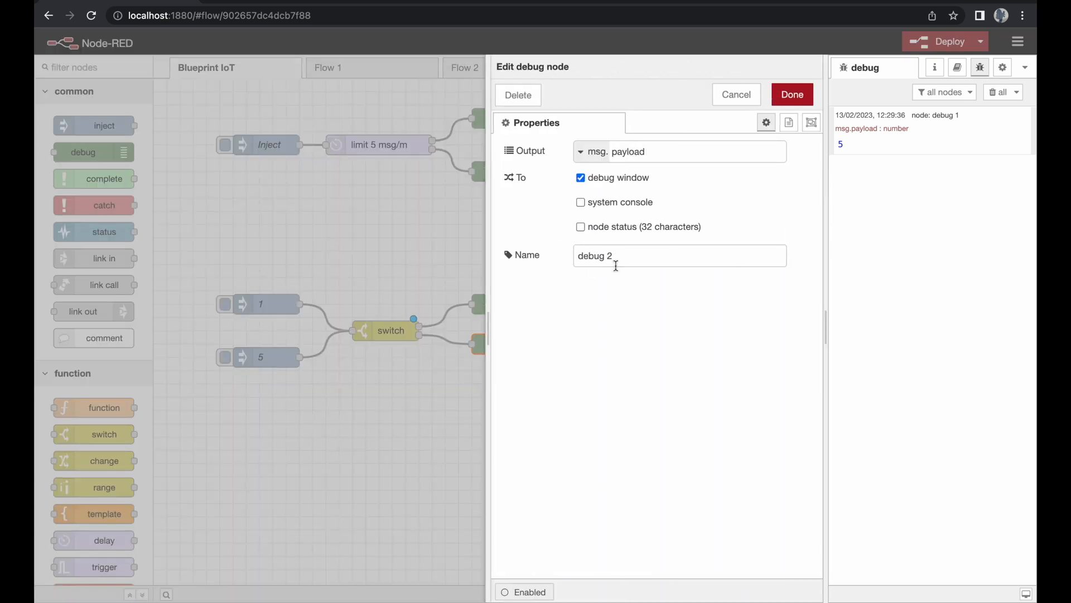
text(message ==)
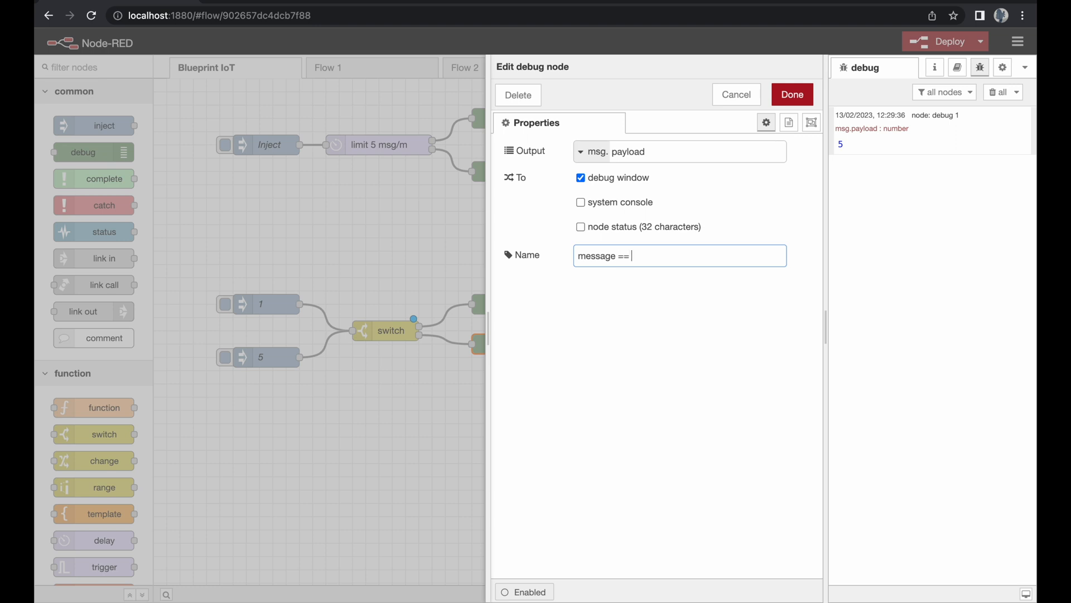
click(792, 94)
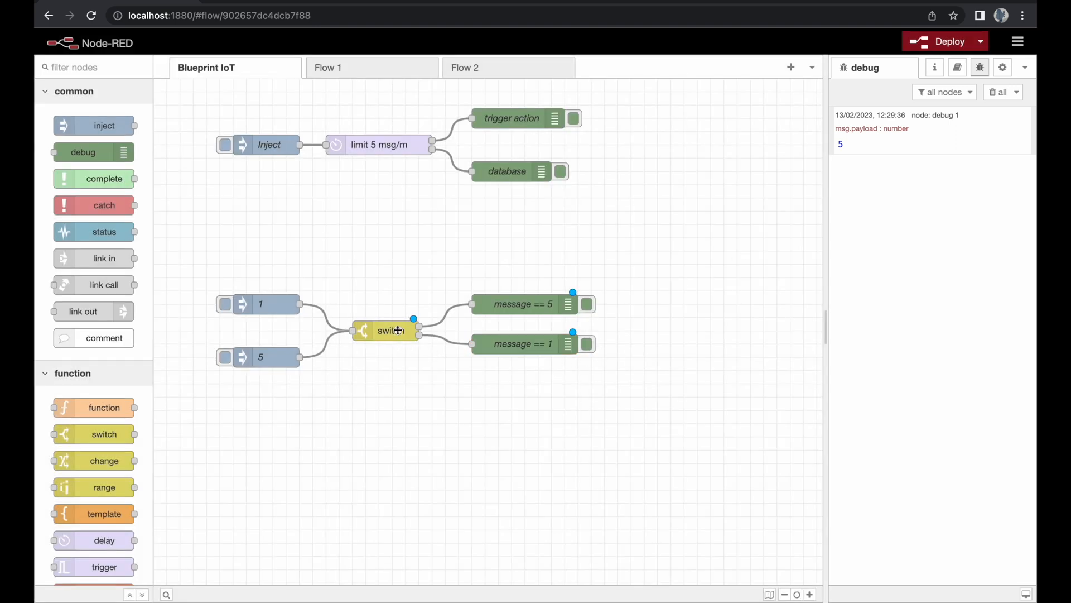
double_click(391, 331)
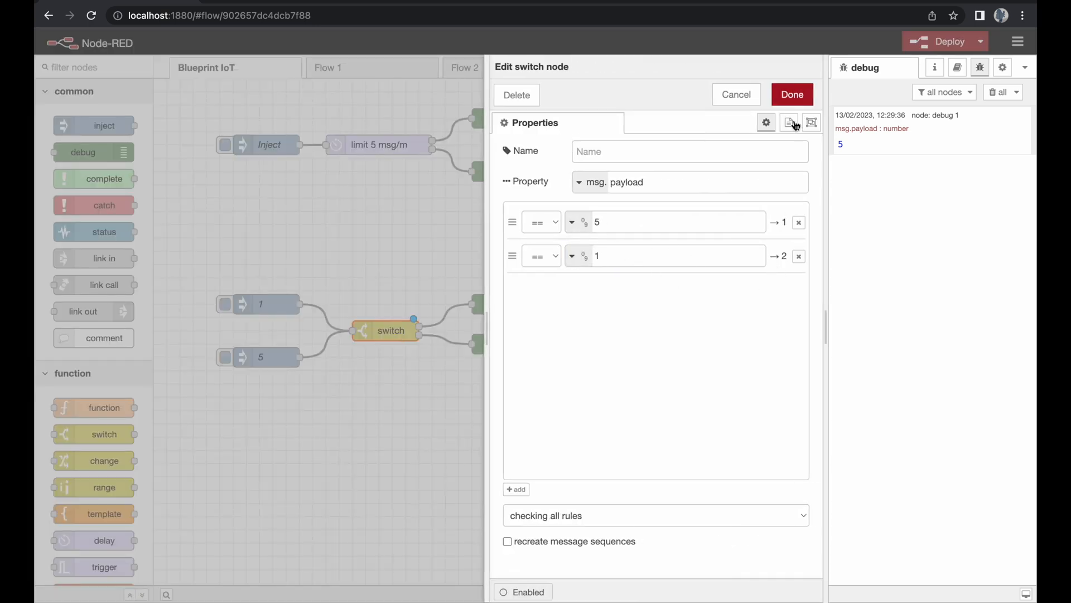
click(792, 94)
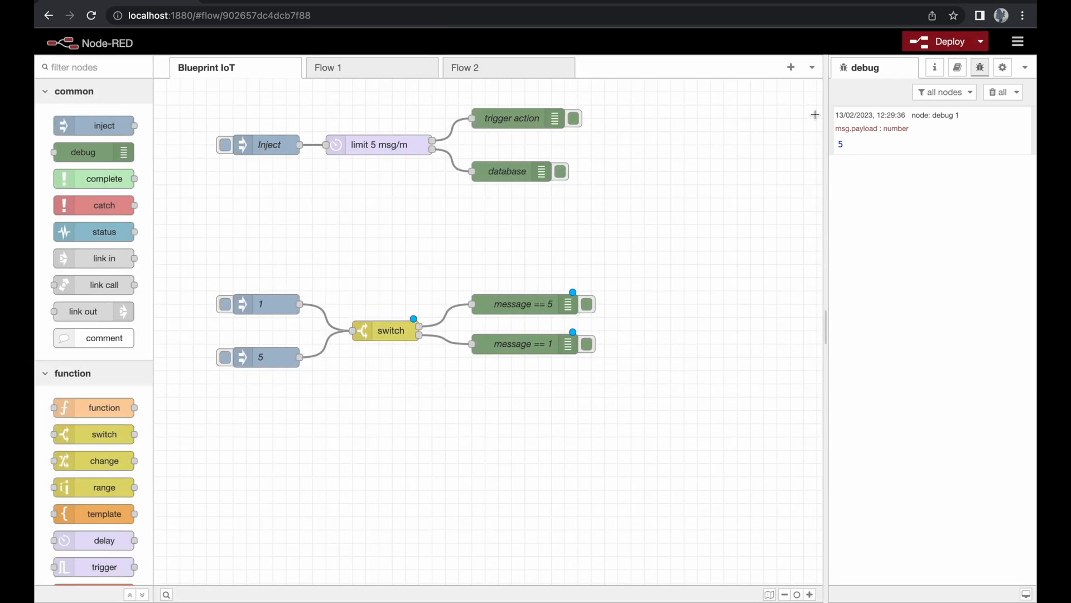
Step: Deploy, inject 1 and 5, and confirm message == 1 and message == 5 outputs
click(946, 41)
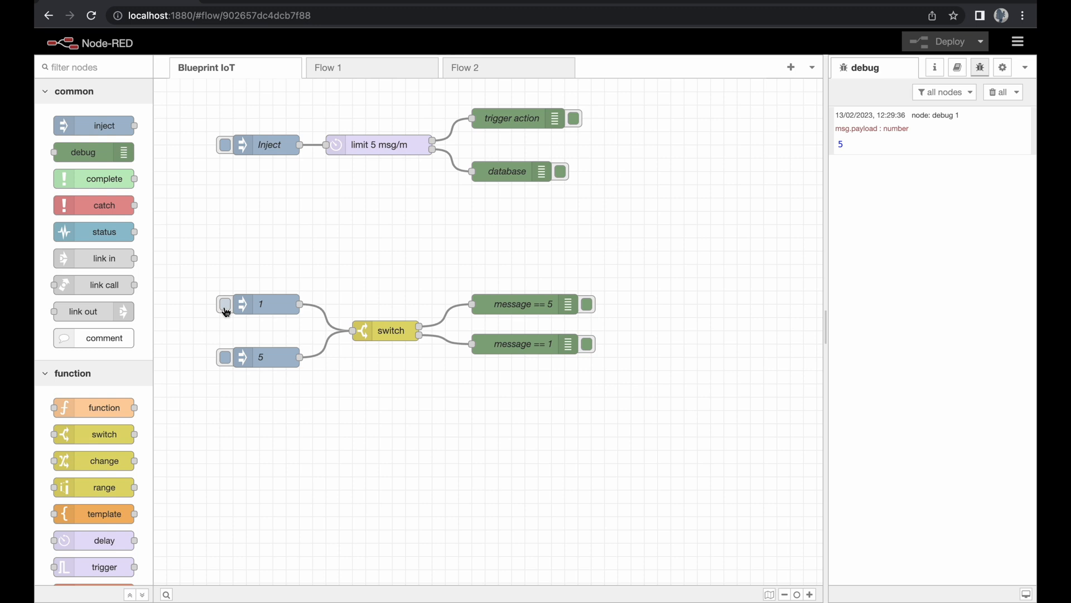
click(224, 304)
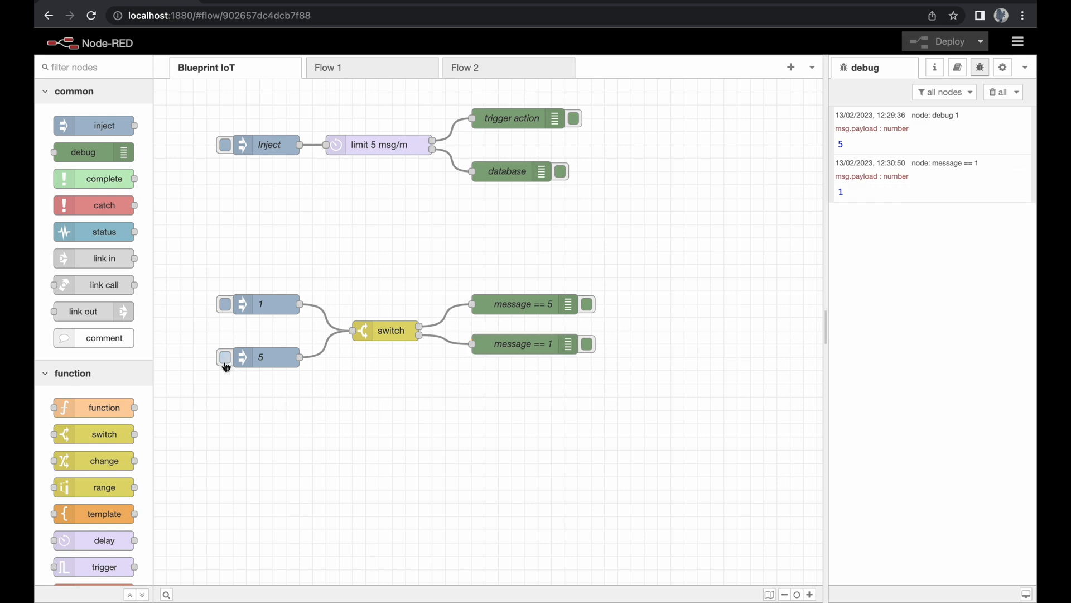
click(224, 357)
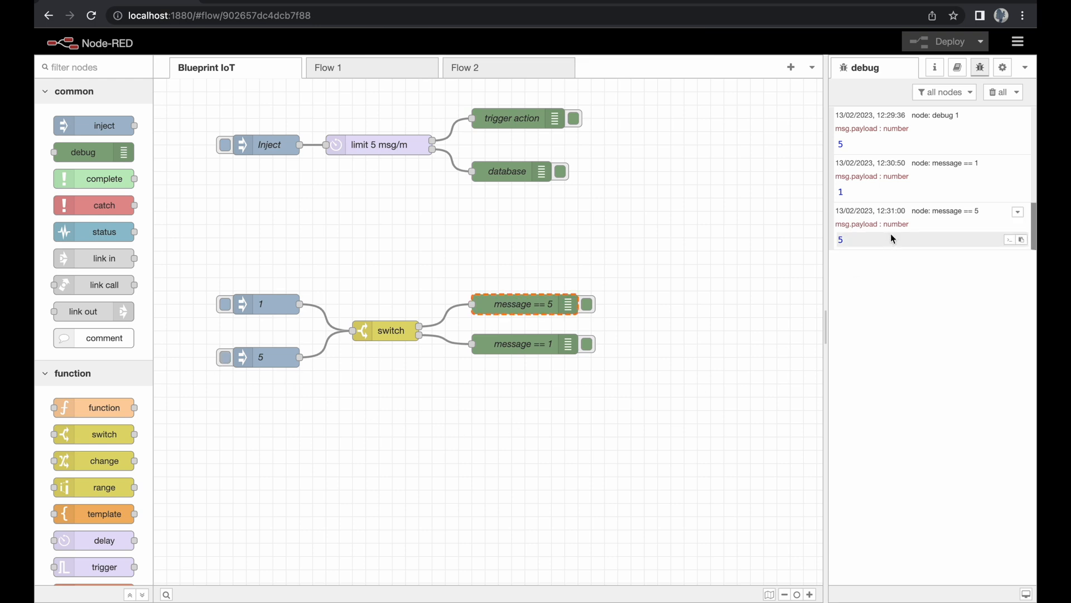
click(665, 300)
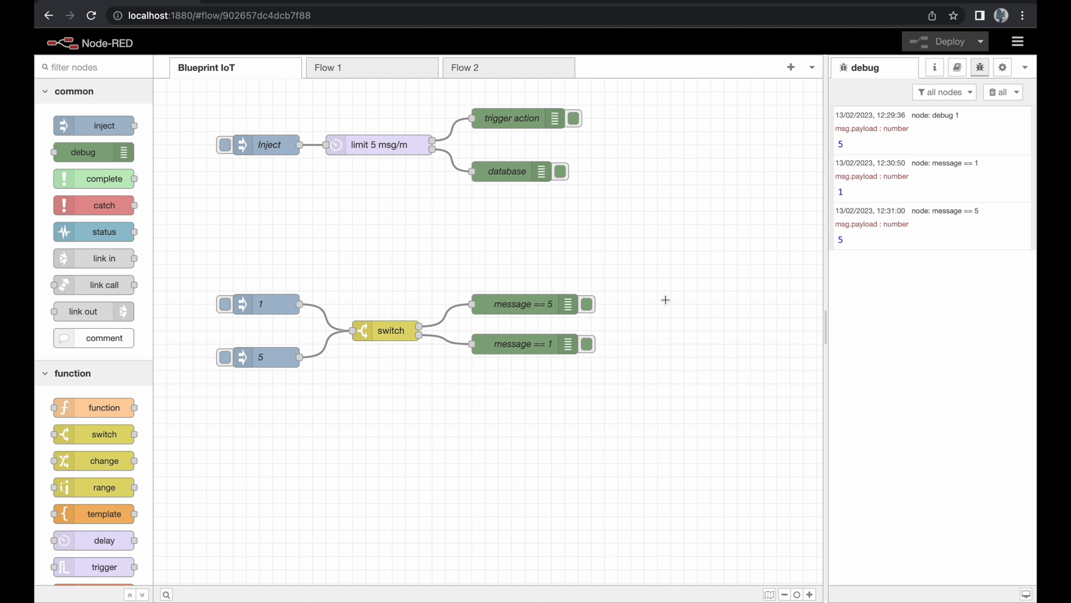